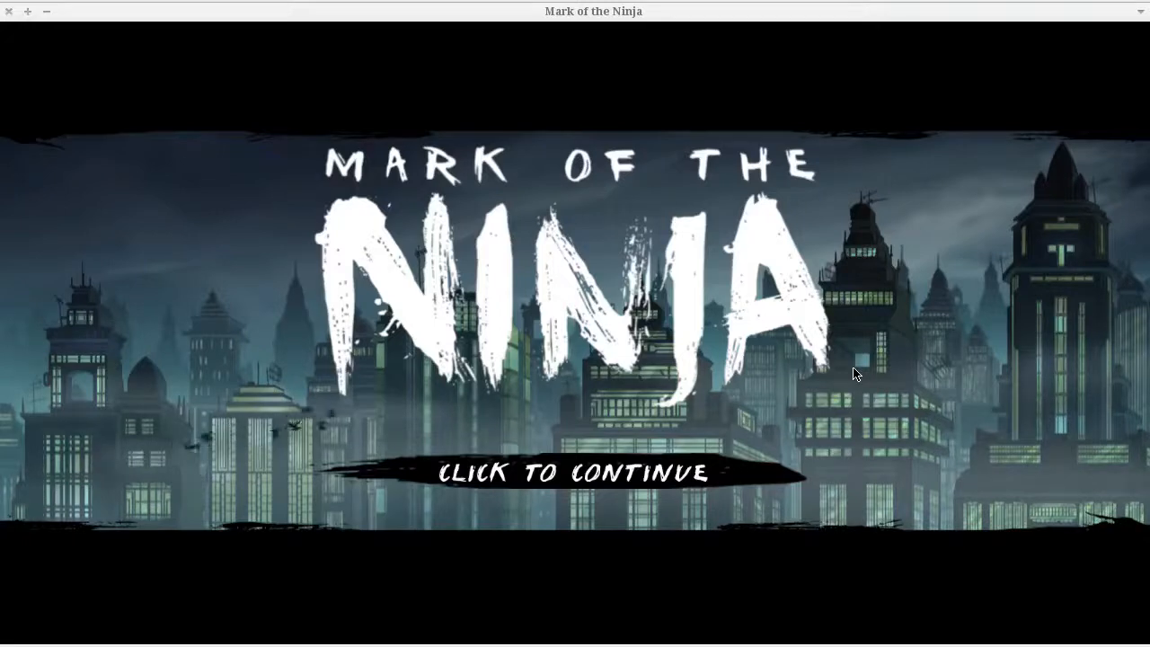
mouse_move(584, 451)
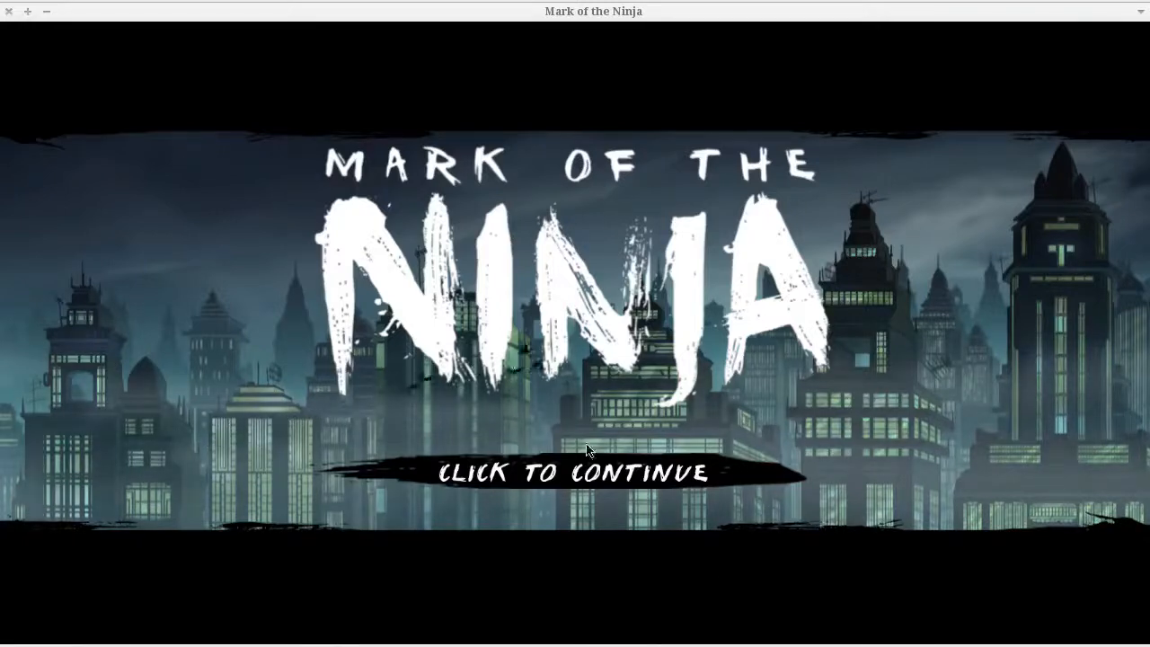
Dismiss the title screen, then view and close the About Us panel from the main menu
left_click(576, 475)
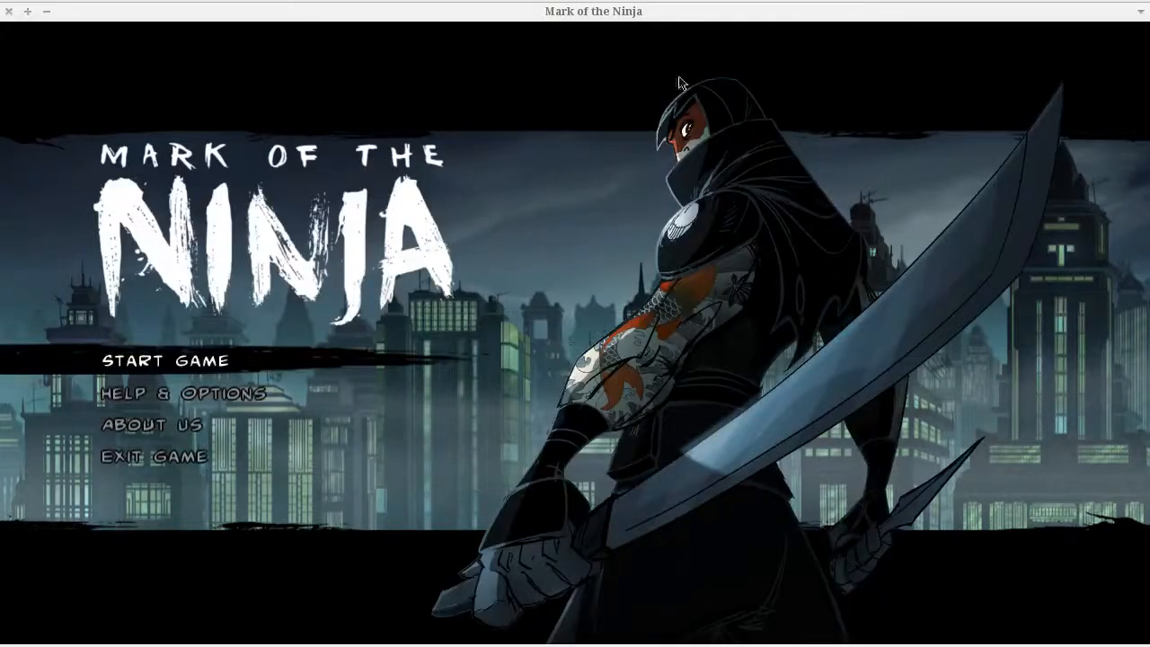
mouse_move(226, 424)
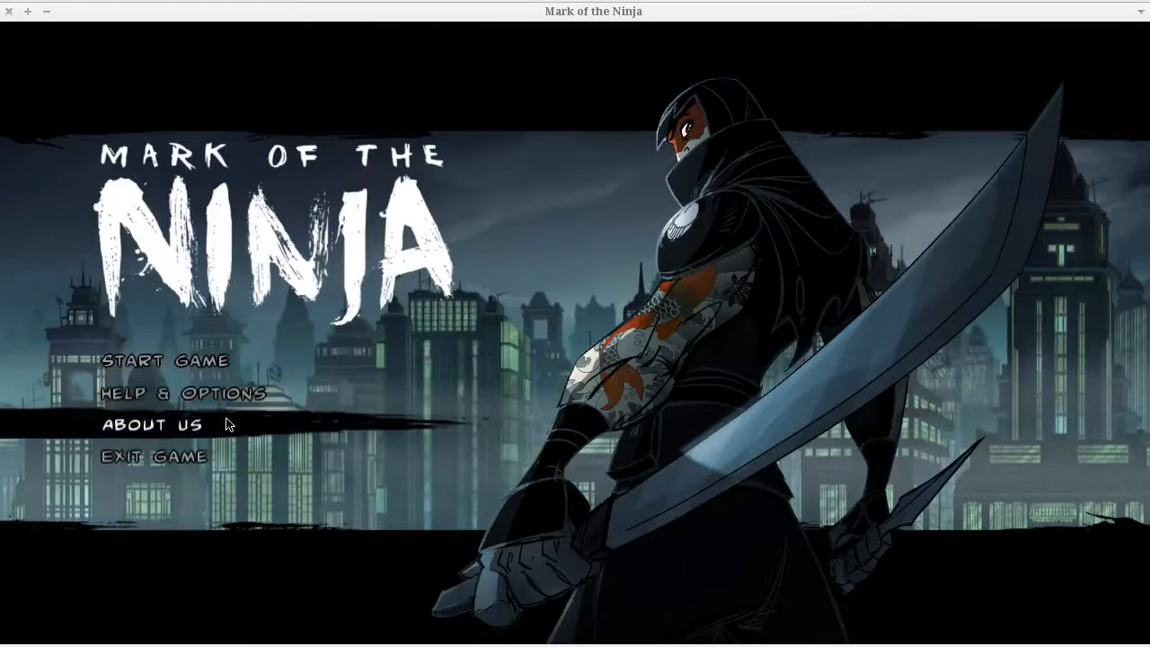
left_click(151, 424)
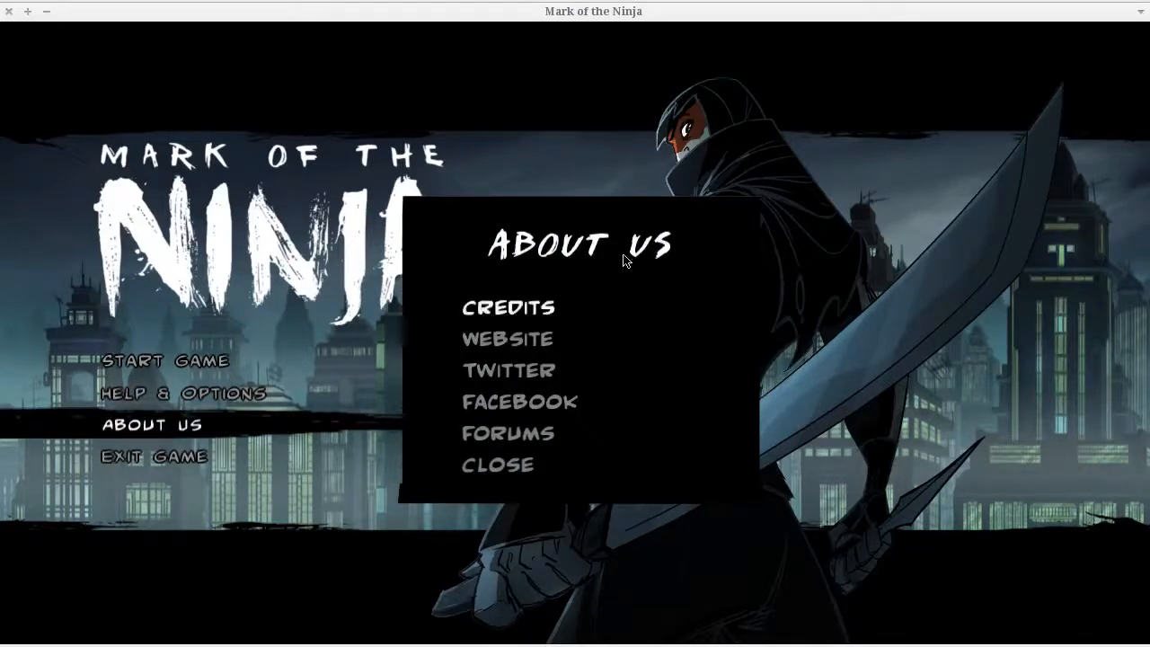
mouse_move(507, 433)
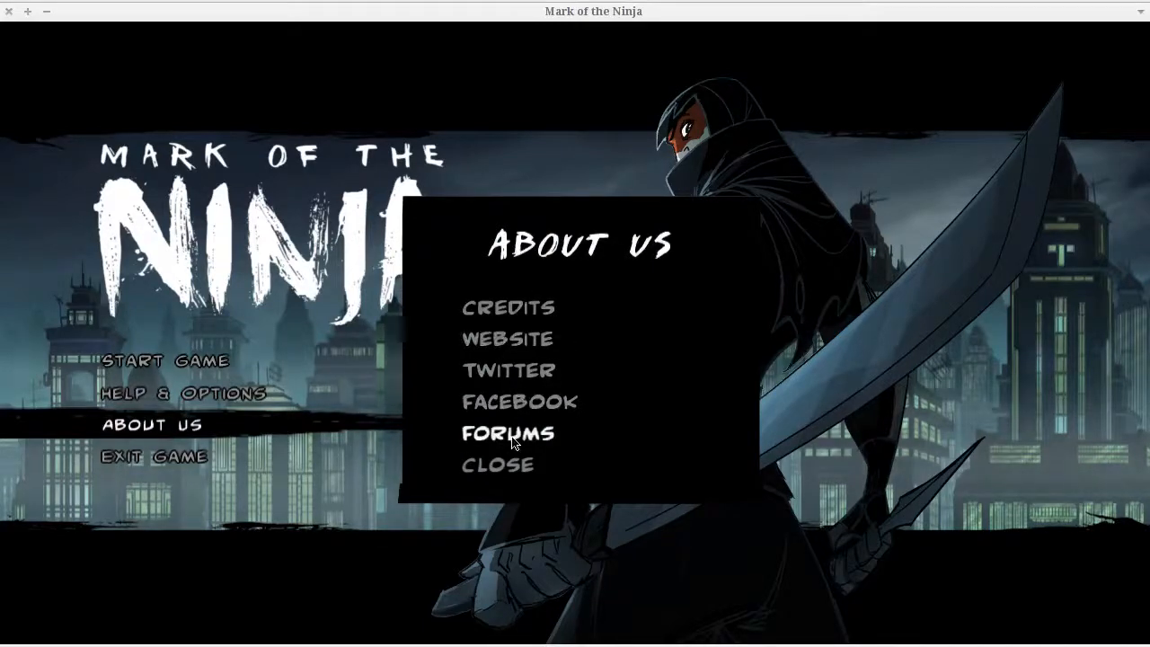
left_click(498, 464)
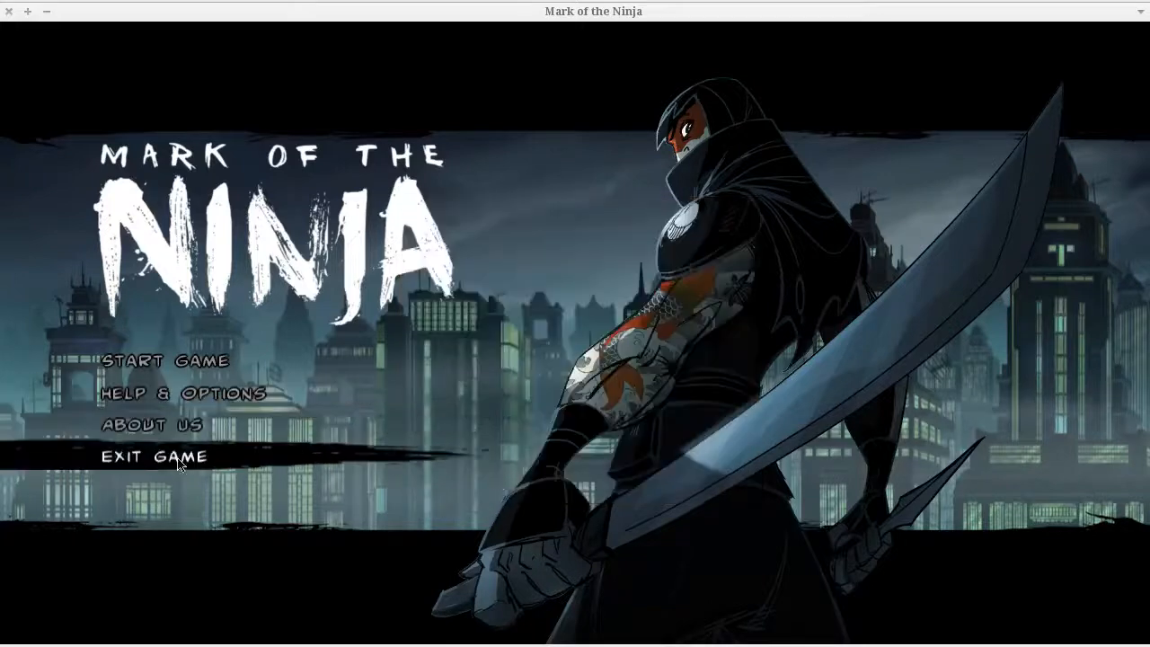
Browse Help & Options — the How to Play guide and settings — then return to the main menu
left_click(184, 394)
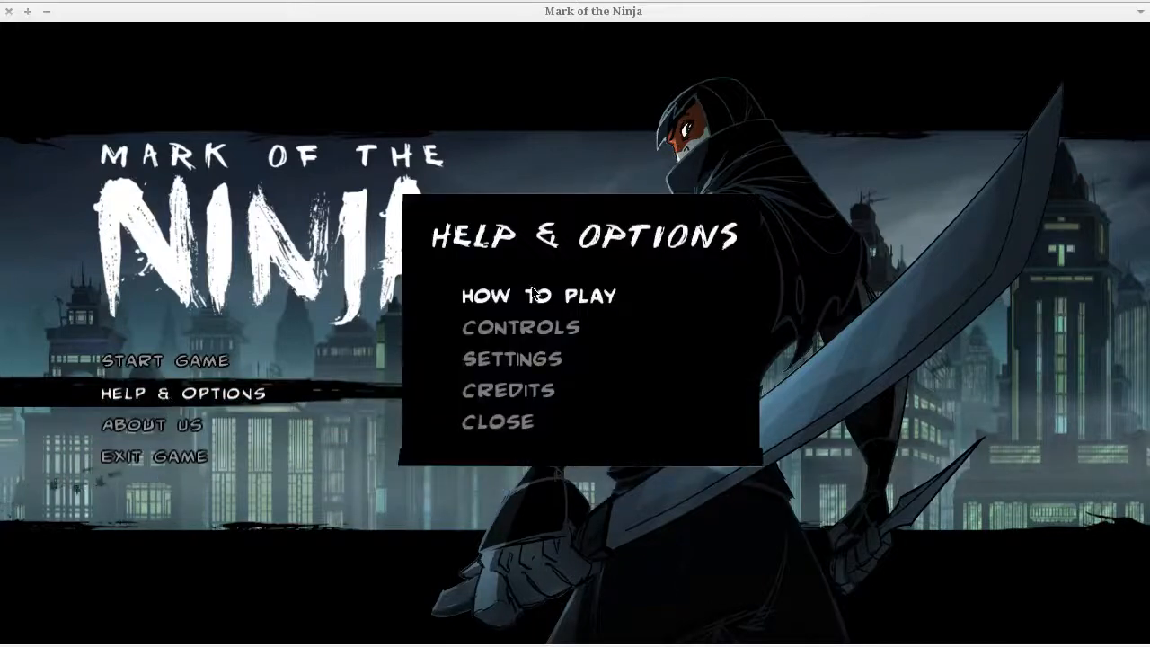
left_click(522, 328)
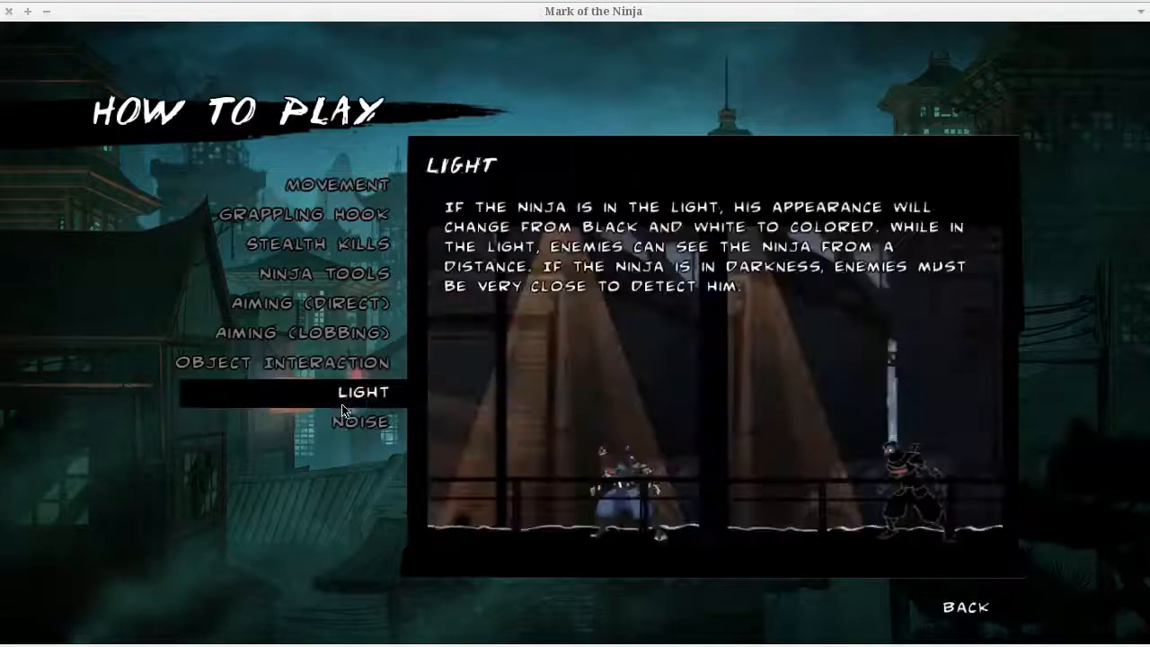
left_click(966, 607)
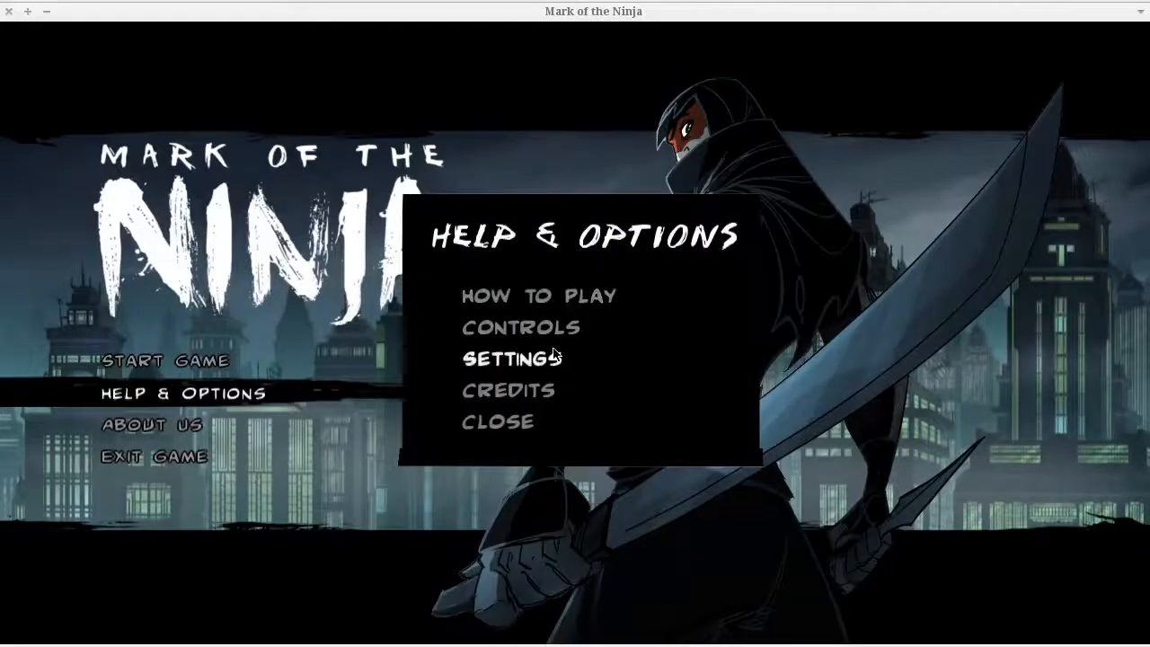
left_click(510, 359)
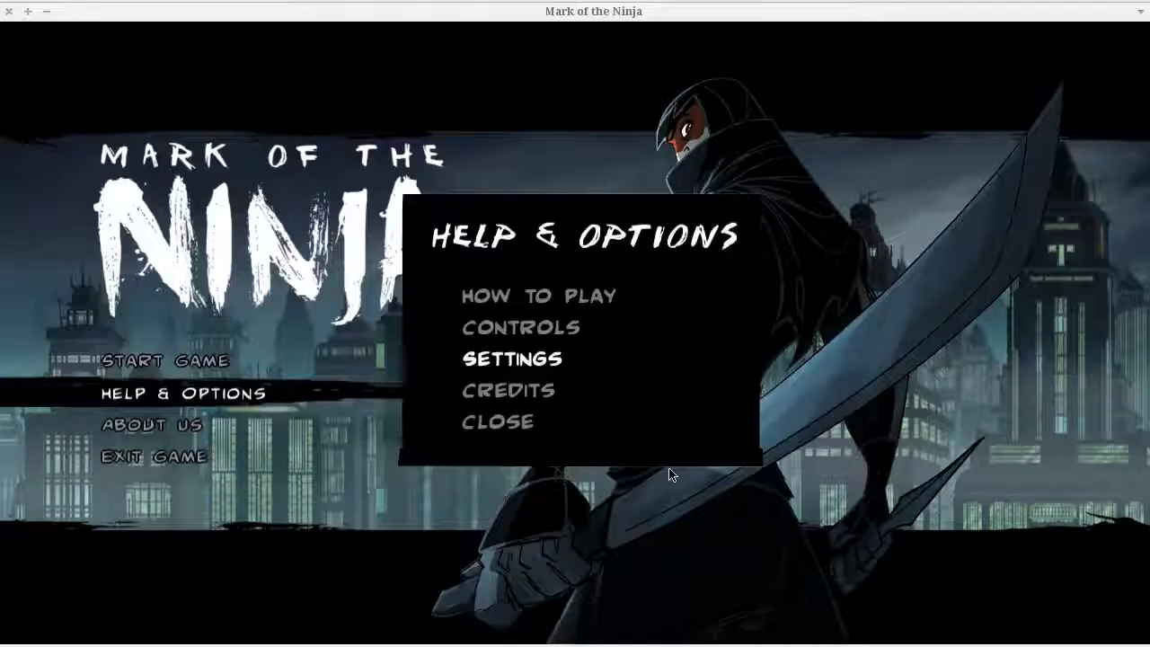
left_click(496, 421)
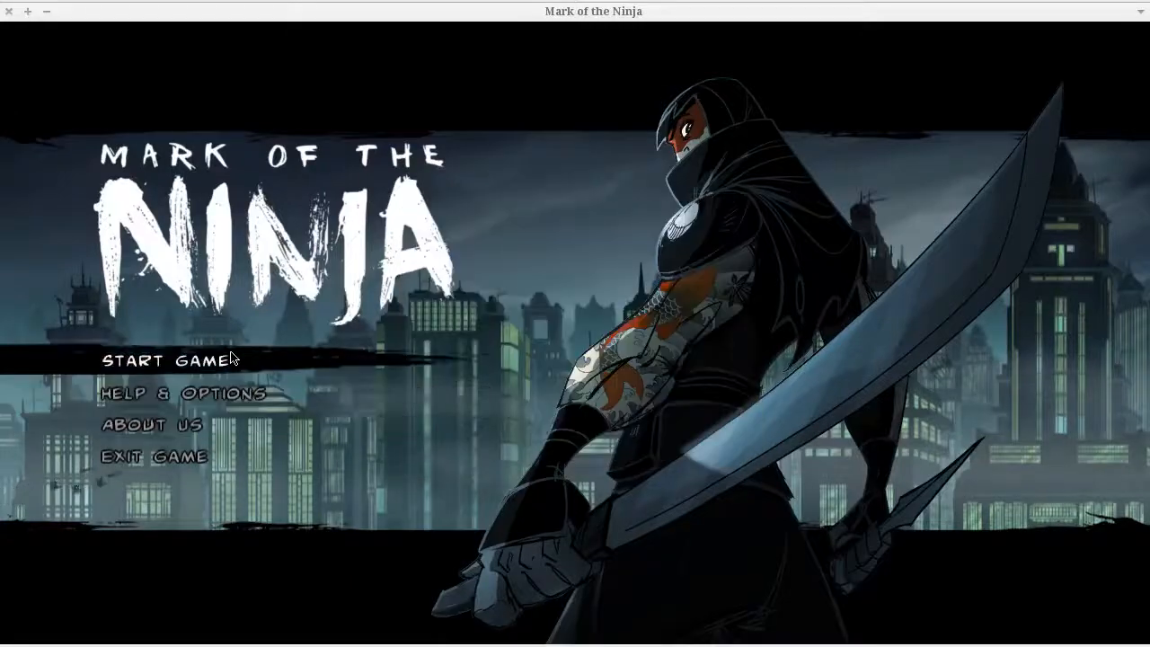
Start a new game to reach the Hisomu-Jo level select showing Ink & Dreams
left_click(169, 359)
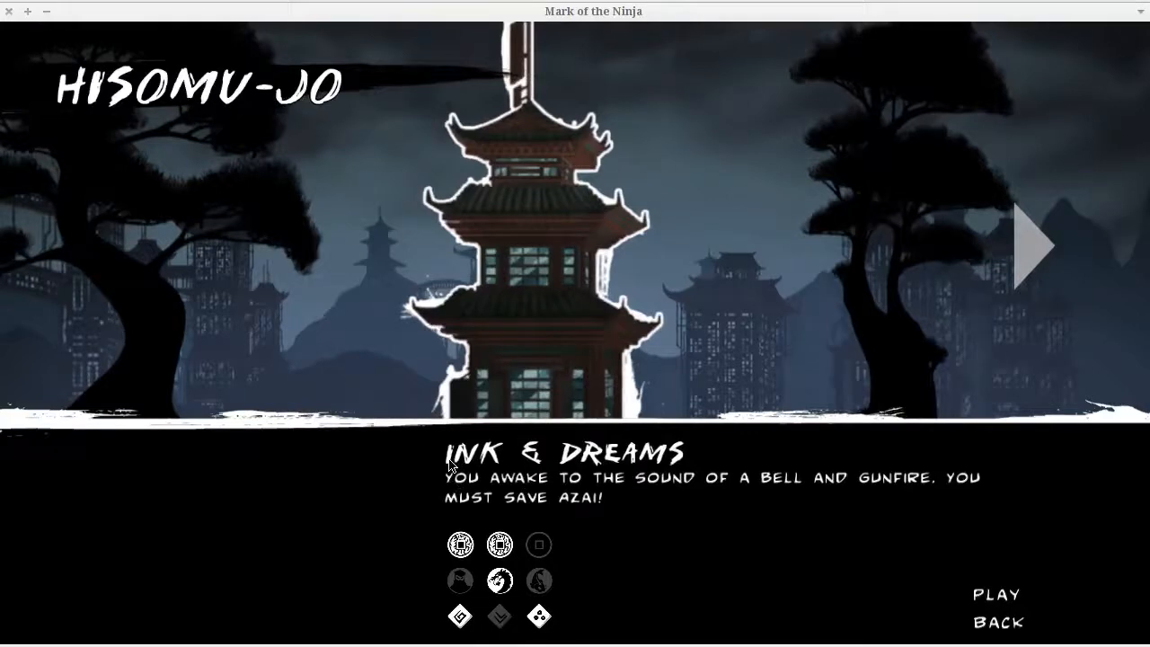
mouse_move(485, 494)
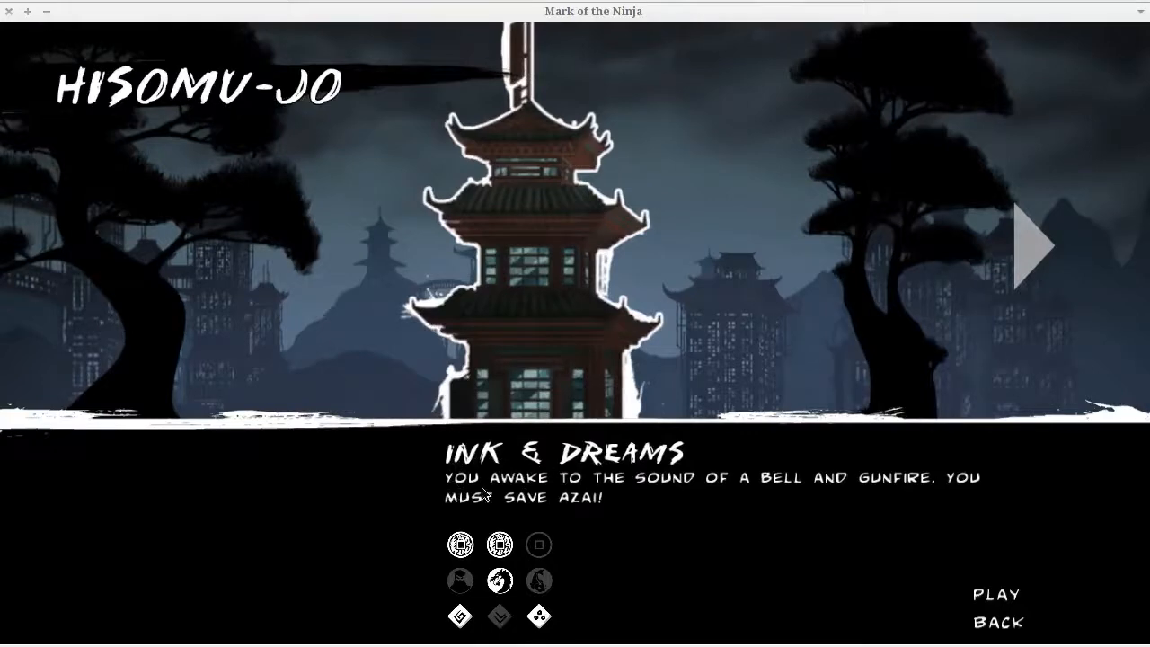
mouse_move(612, 467)
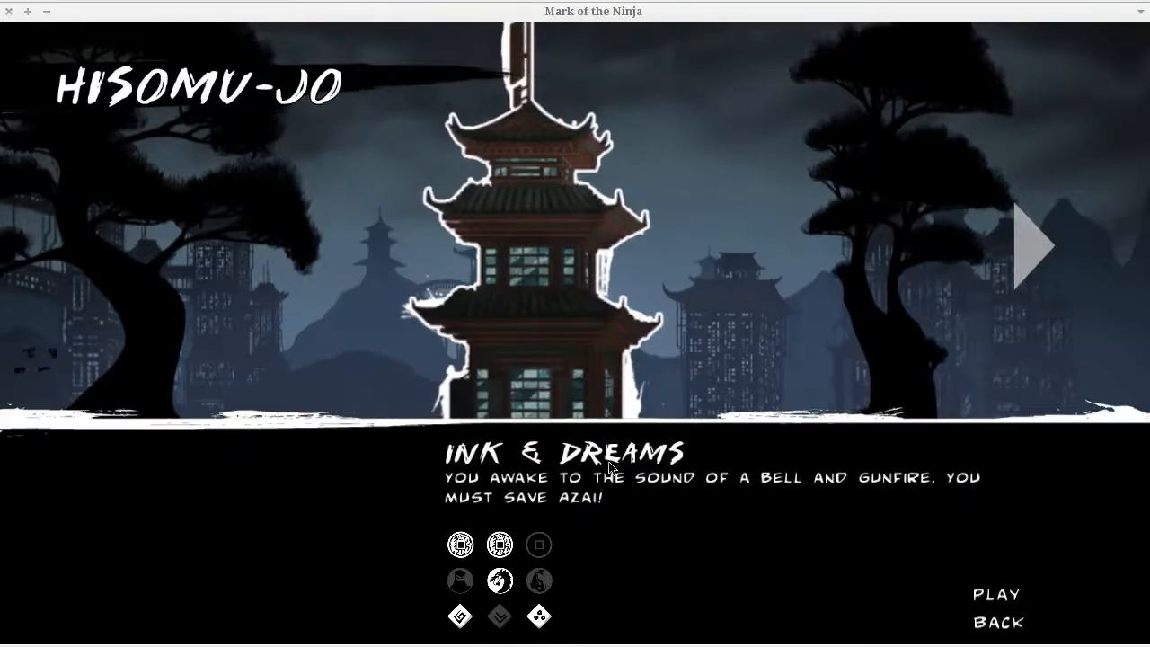
mouse_move(970, 519)
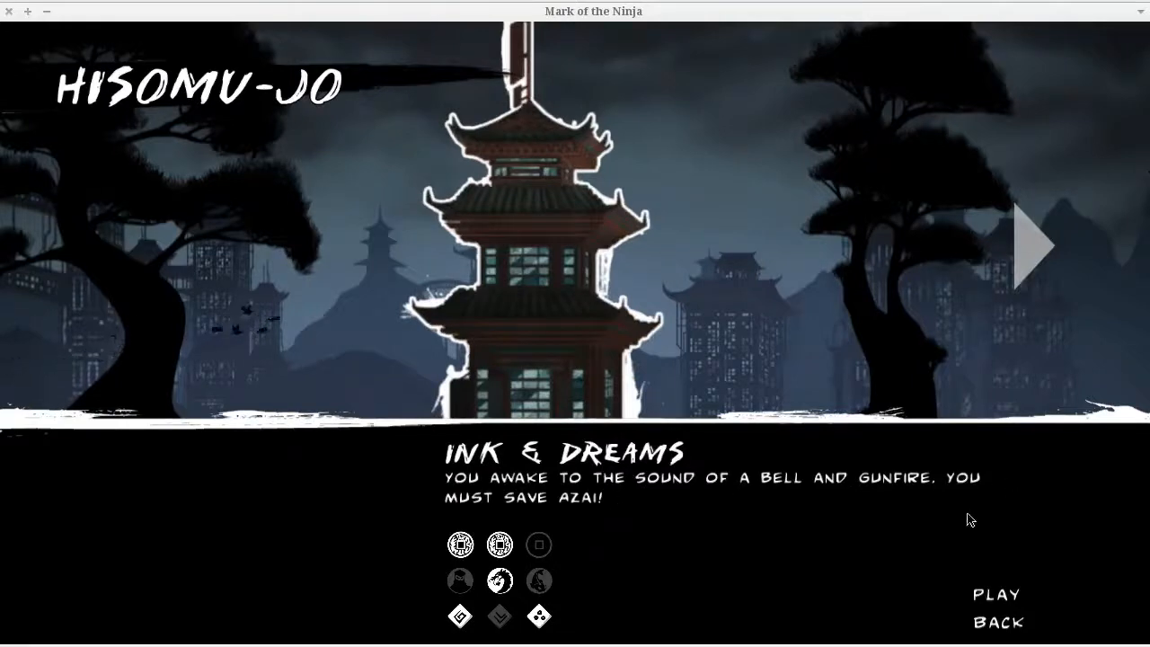
mouse_move(450, 568)
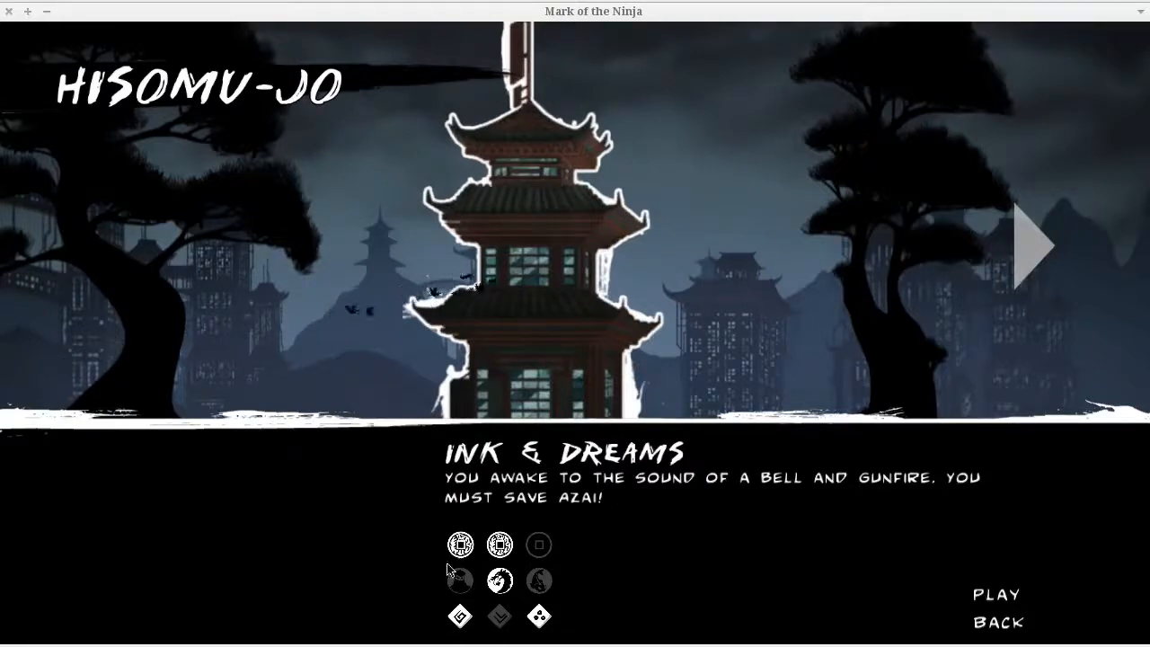
mouse_move(399, 566)
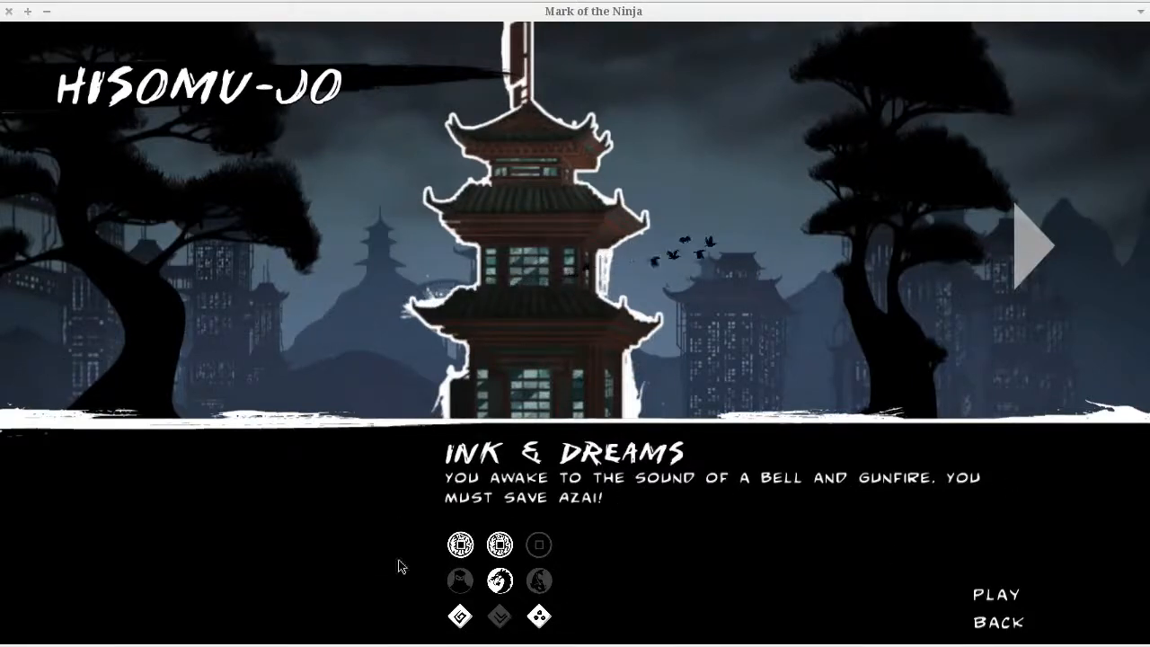
mouse_move(625, 548)
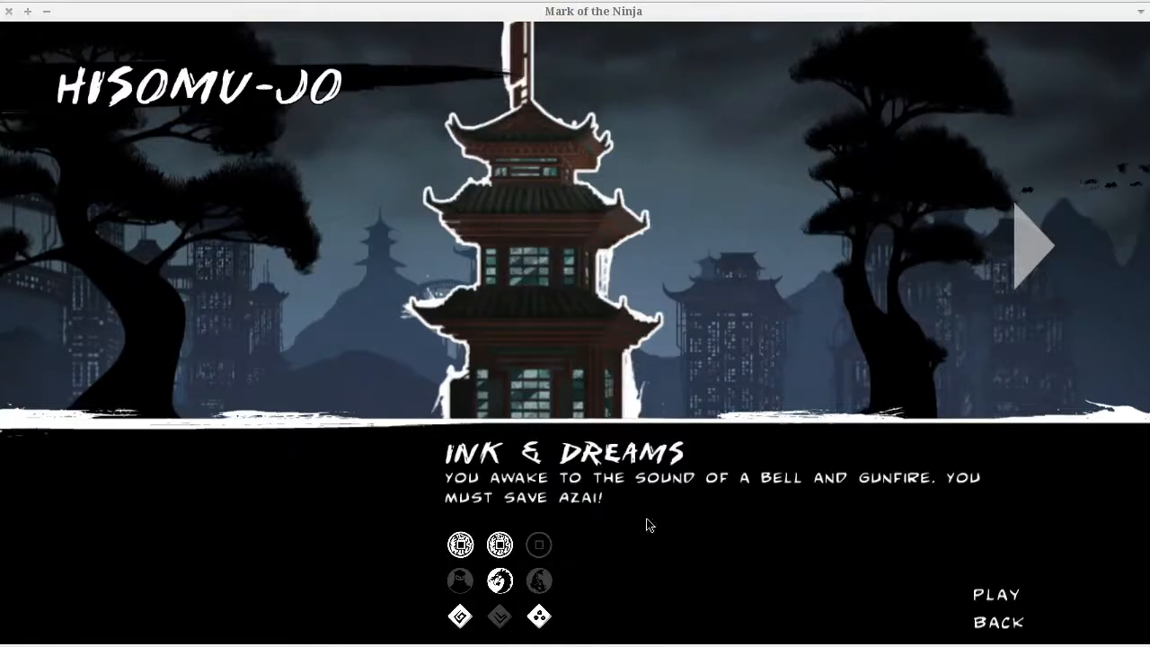
Begin the Ink & Dreams level and inspect a locked attack item on the upgrades screen
left_click(996, 593)
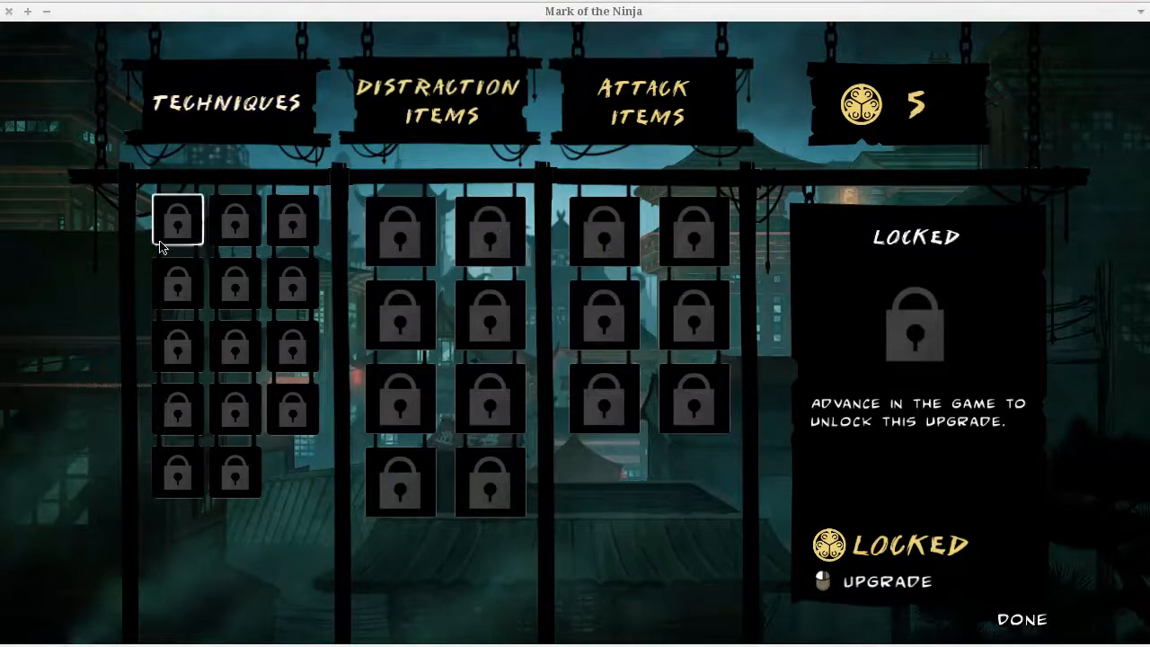
mouse_move(176, 241)
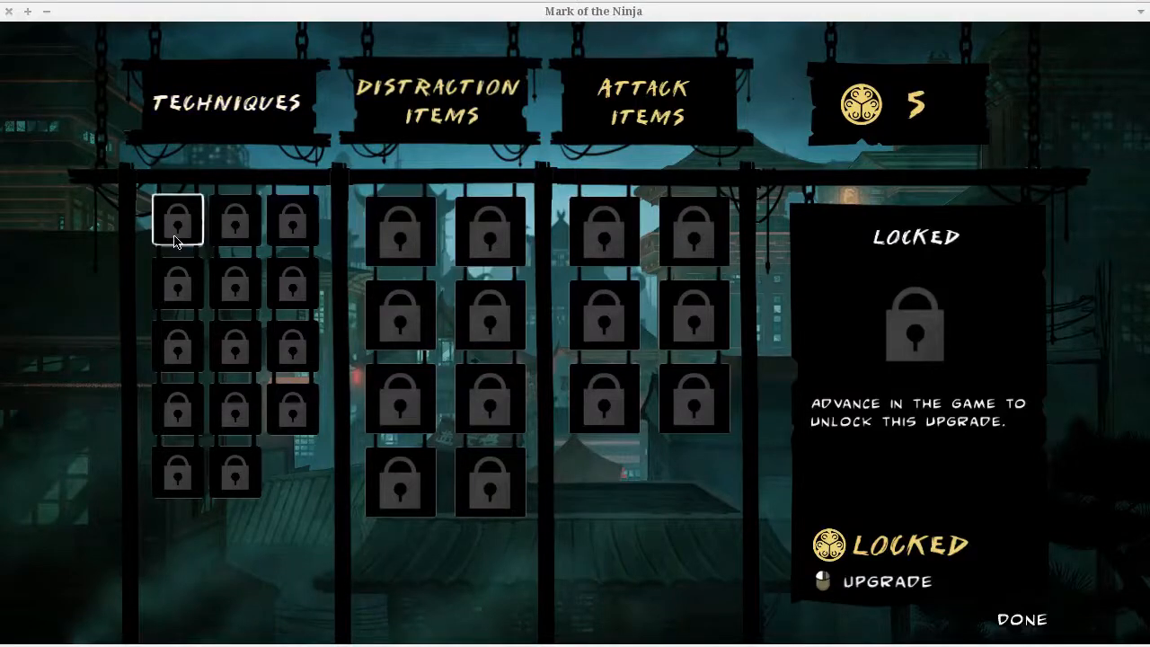
left_click(489, 230)
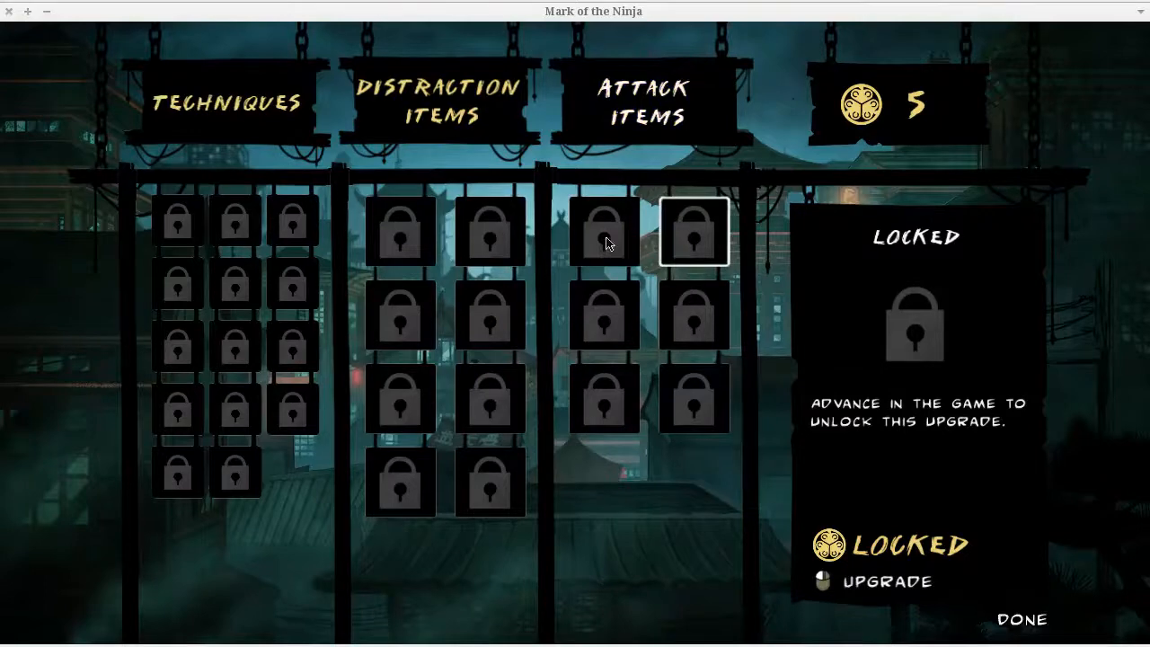
mouse_move(579, 356)
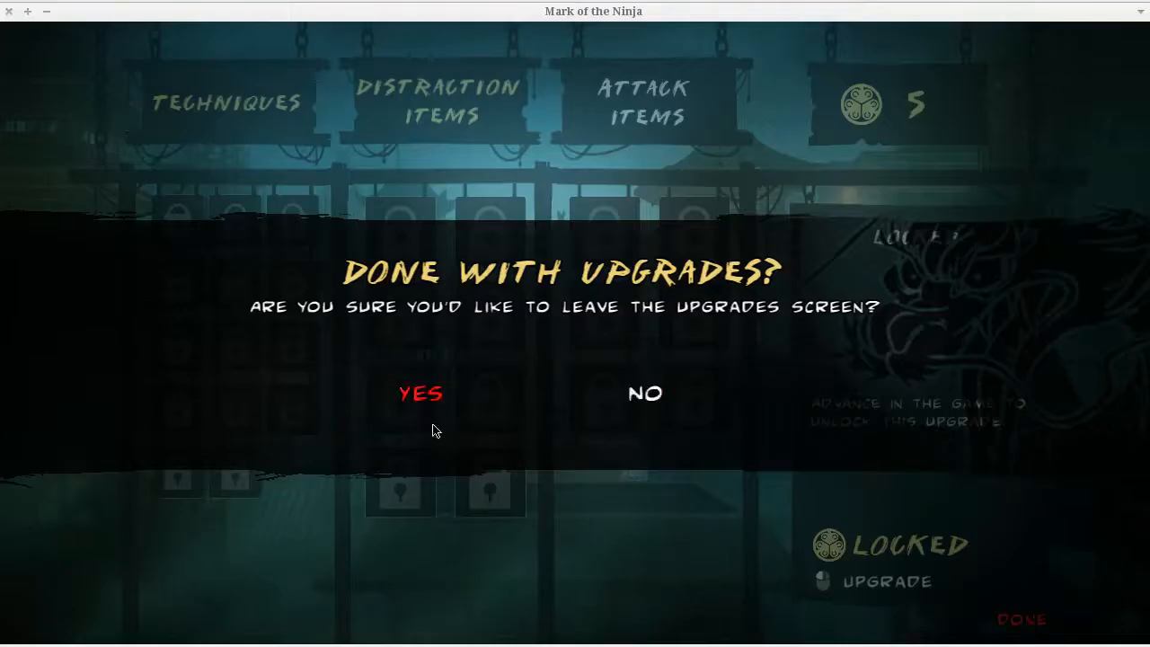
Confirm leaving upgrades, look over the equipment slots, and ask to leave the equipment screen
left_click(420, 393)
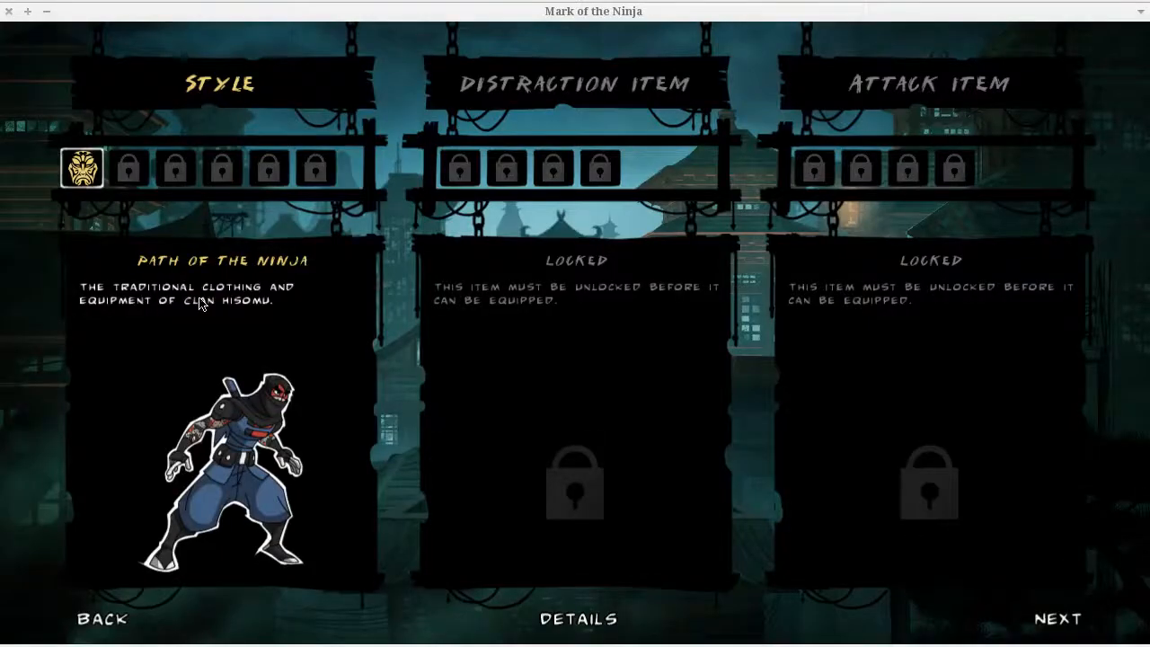
left_click(314, 169)
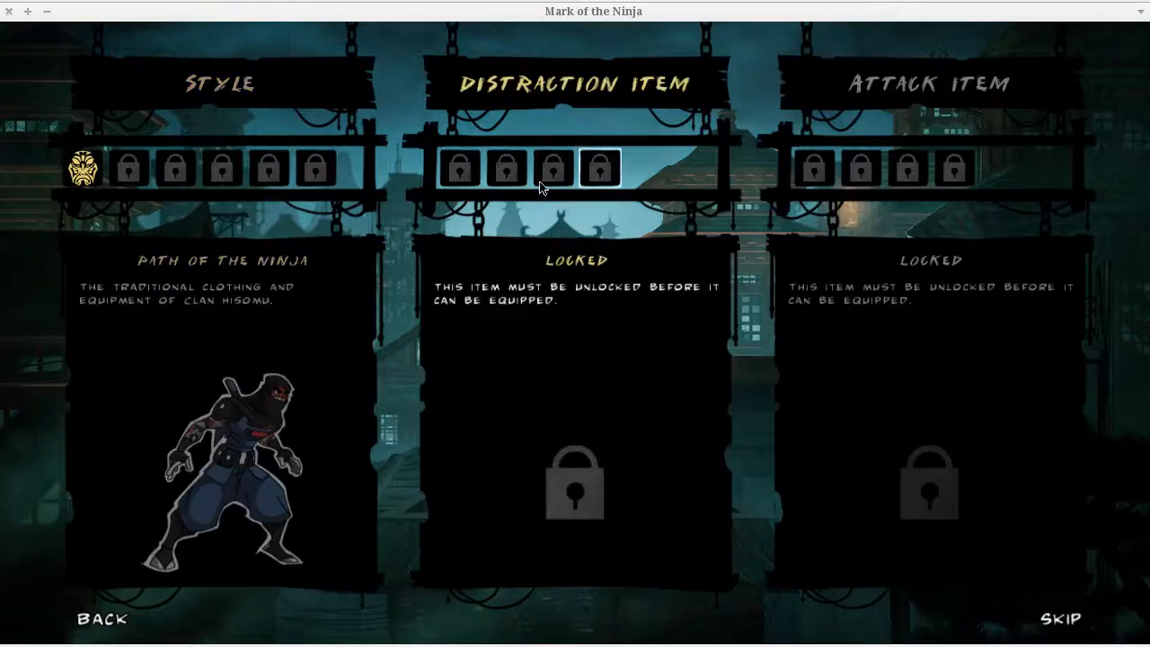
mouse_move(460, 169)
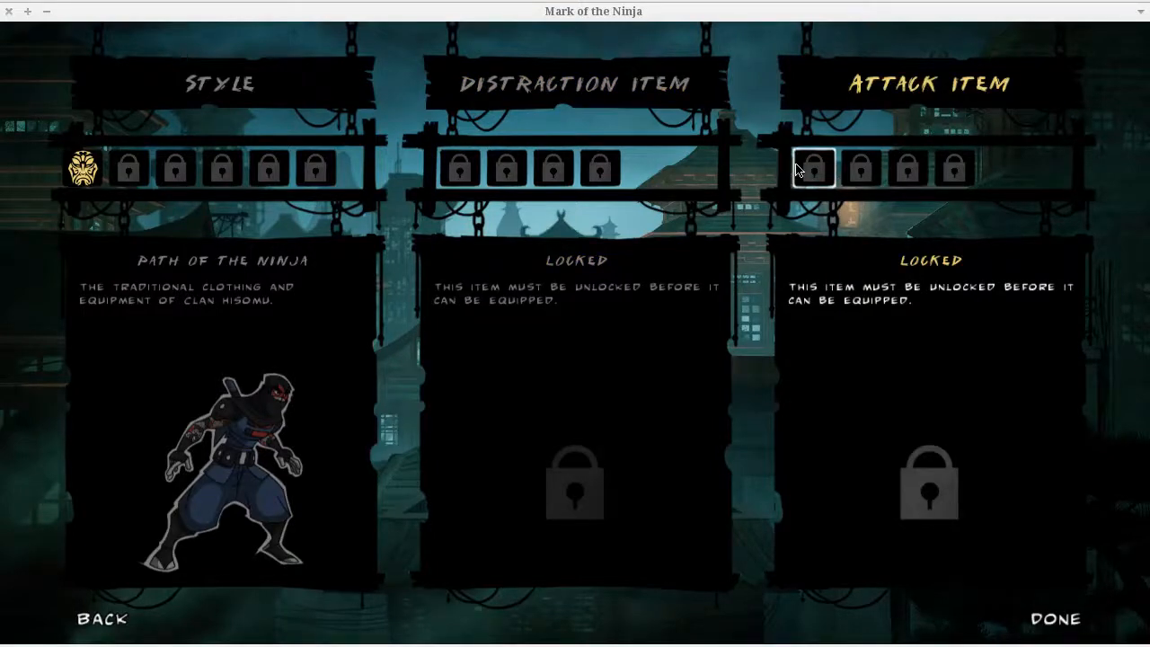
left_click(1055, 619)
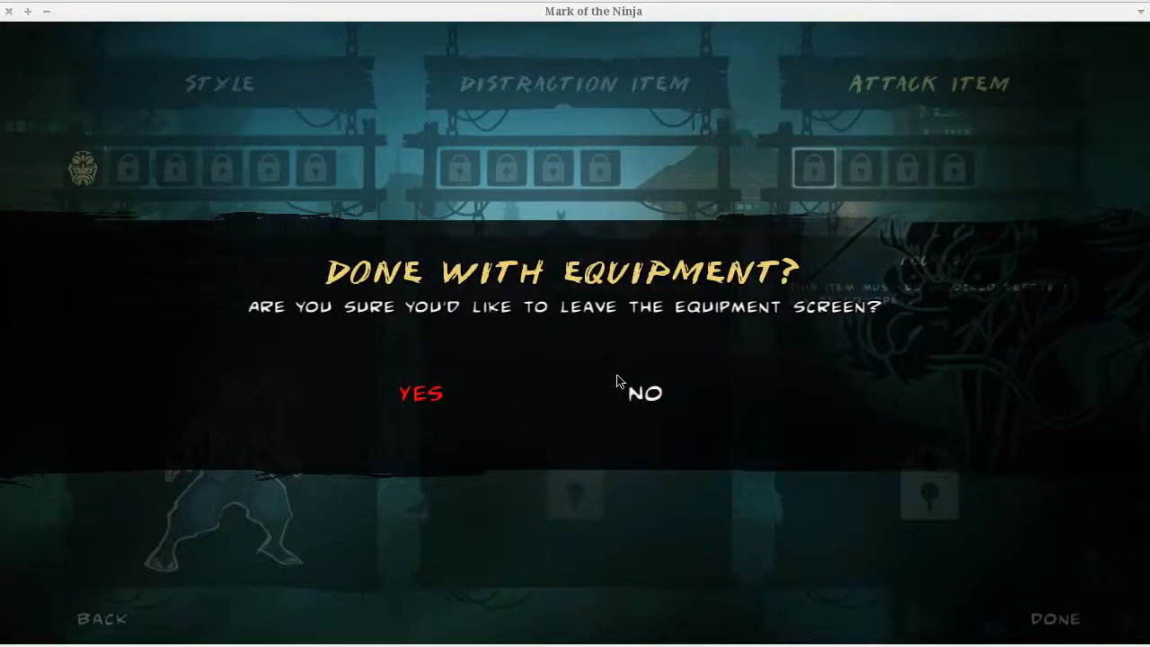
mouse_move(421, 394)
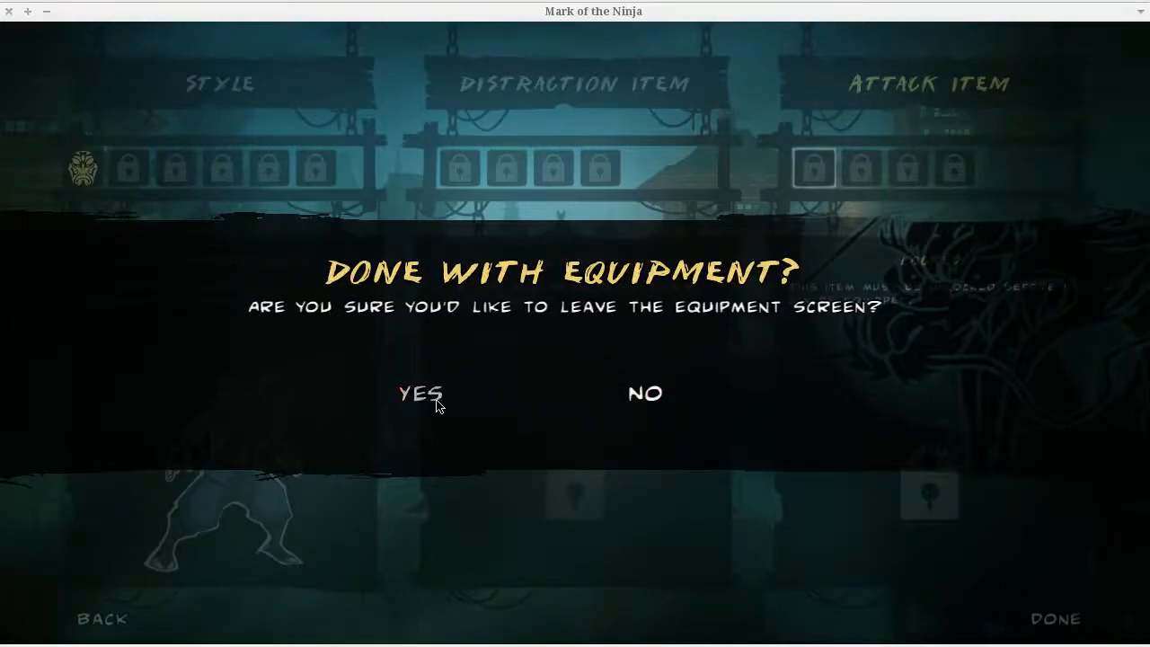
left_click(421, 394)
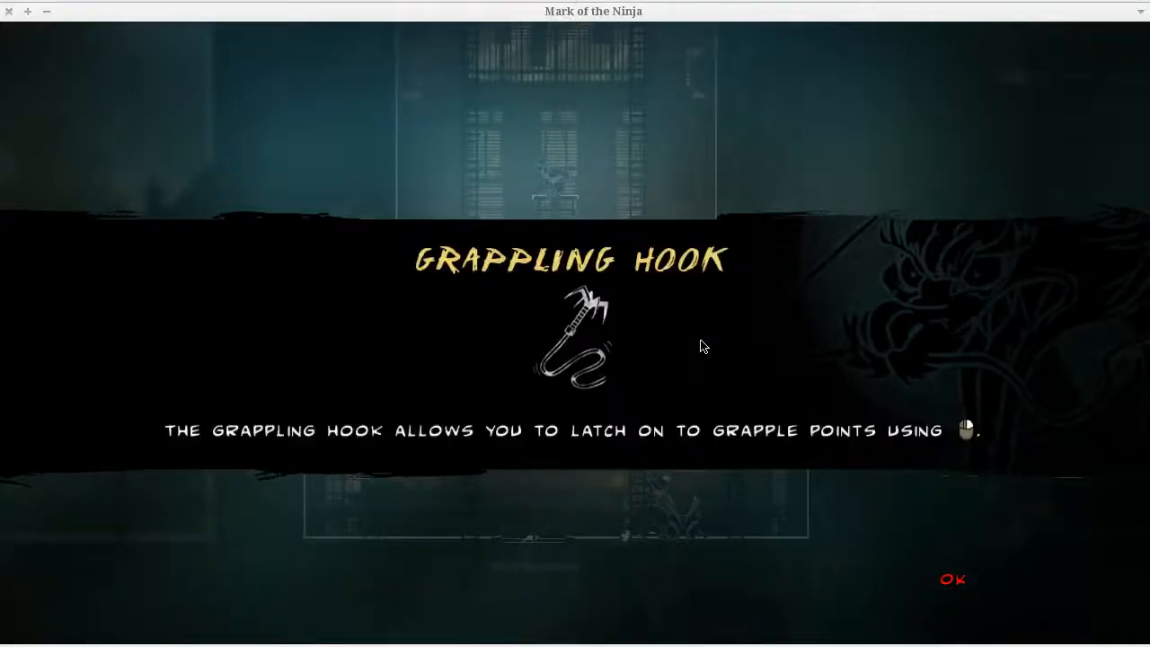
Dismiss the Grappling Hook tip and continue until the Sword of Tetsuji card appears
left_click(952, 578)
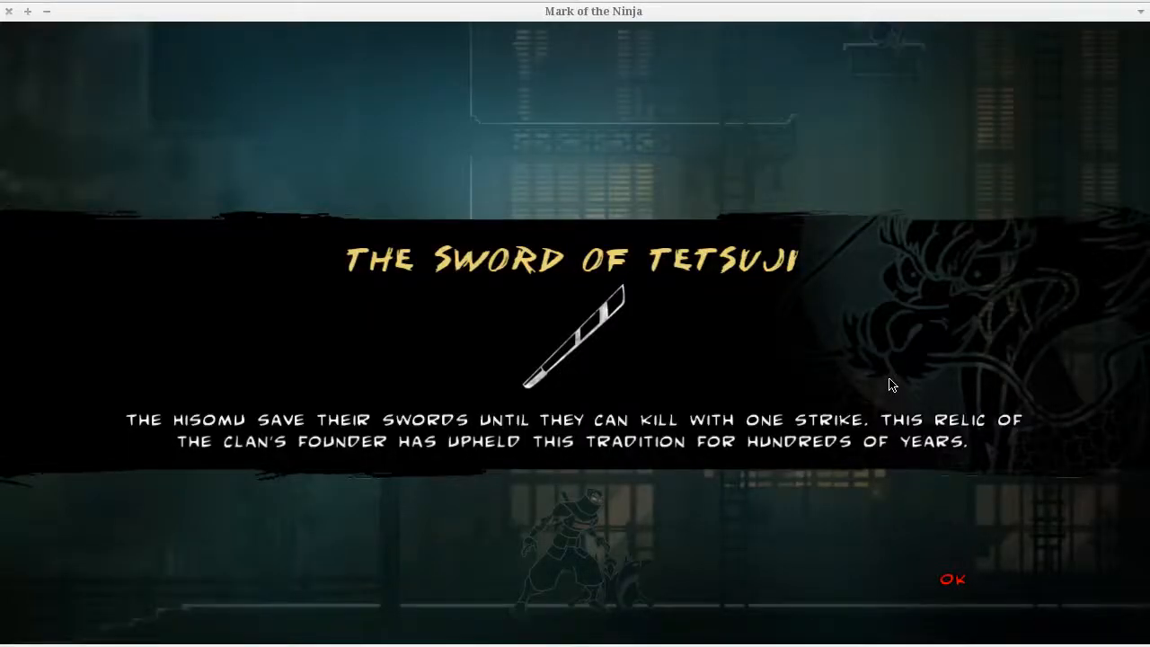
mouse_move(280, 428)
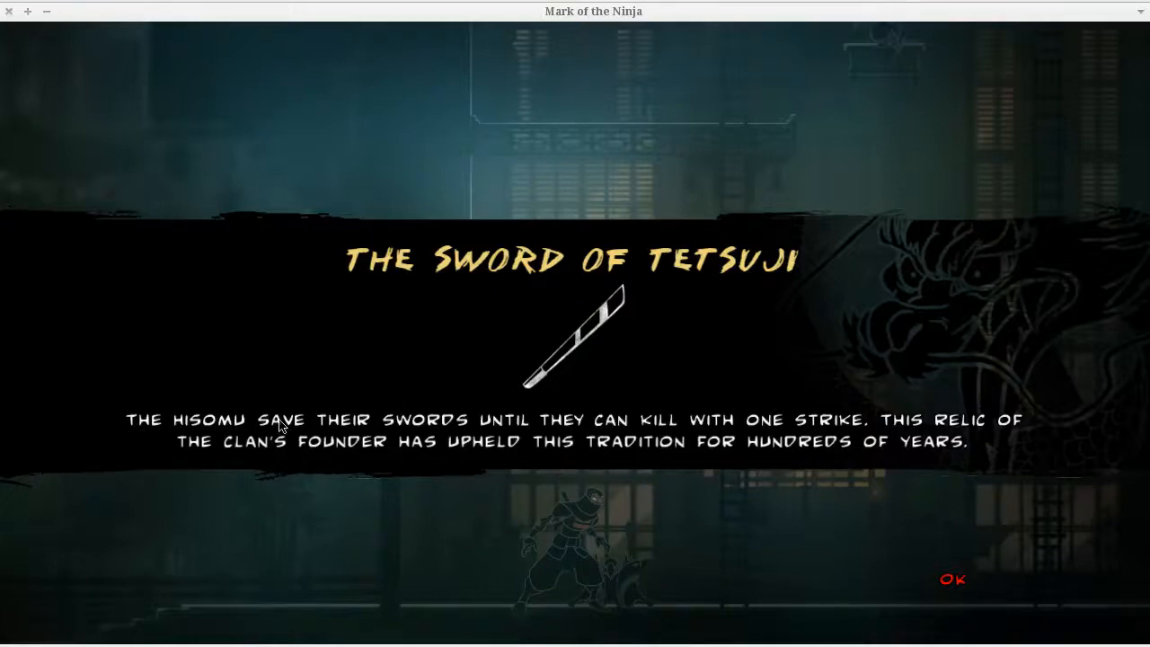
mouse_move(151, 451)
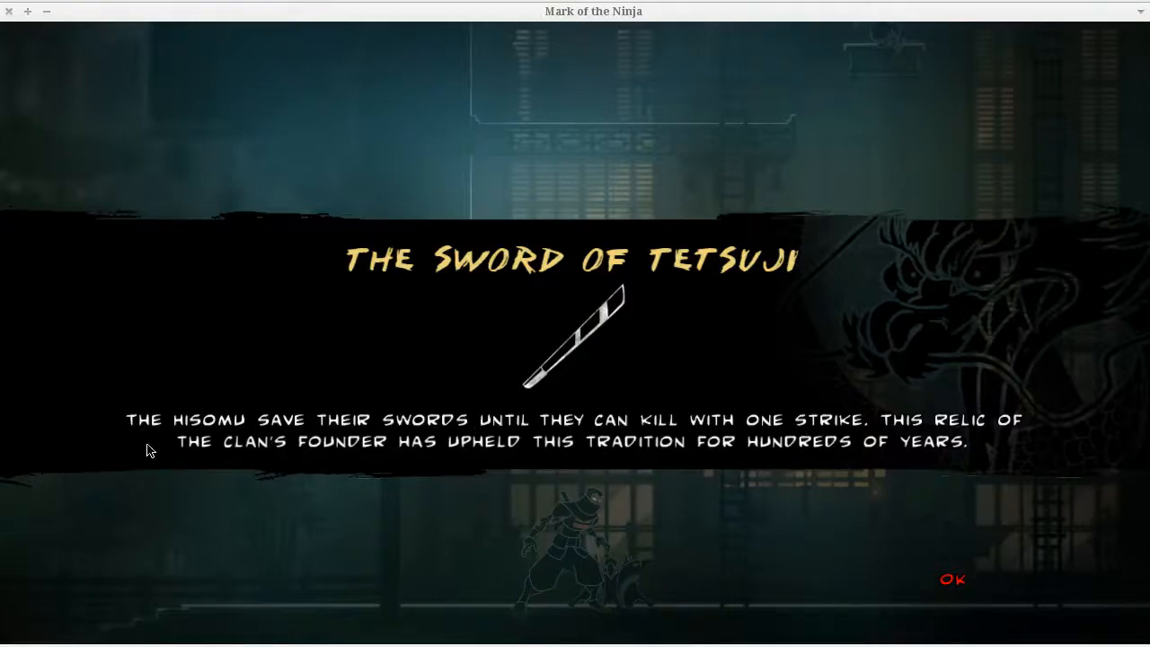
Dismiss the Sword of Tetsuji card and play on until the Darts item card appears
left_click(953, 579)
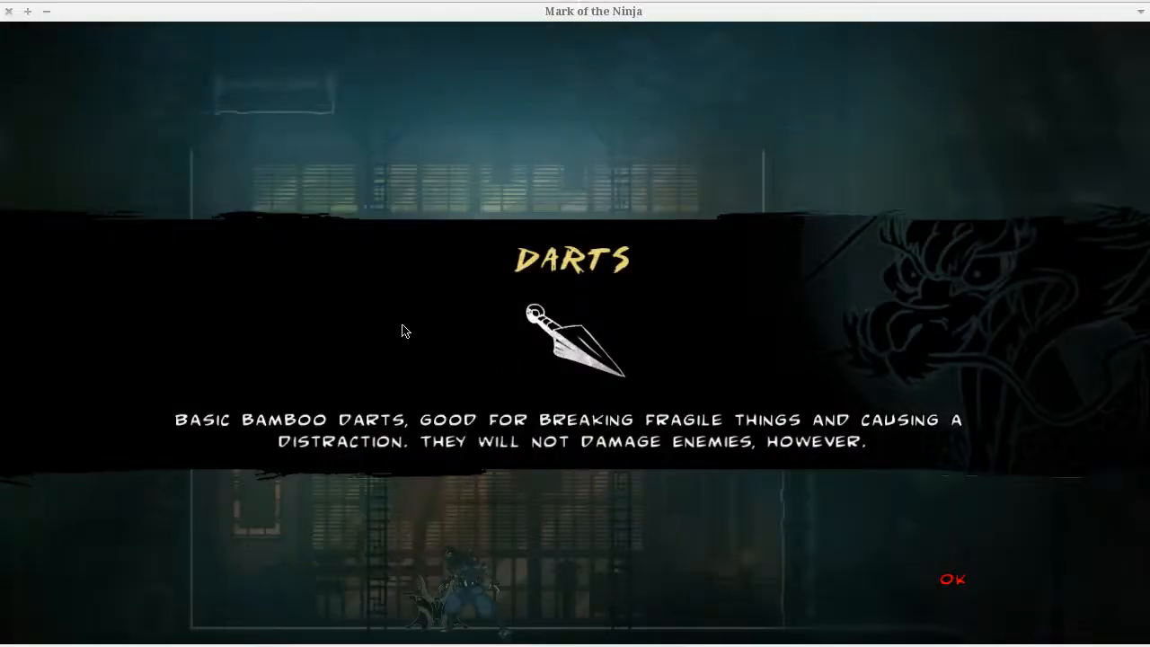
mouse_move(942, 584)
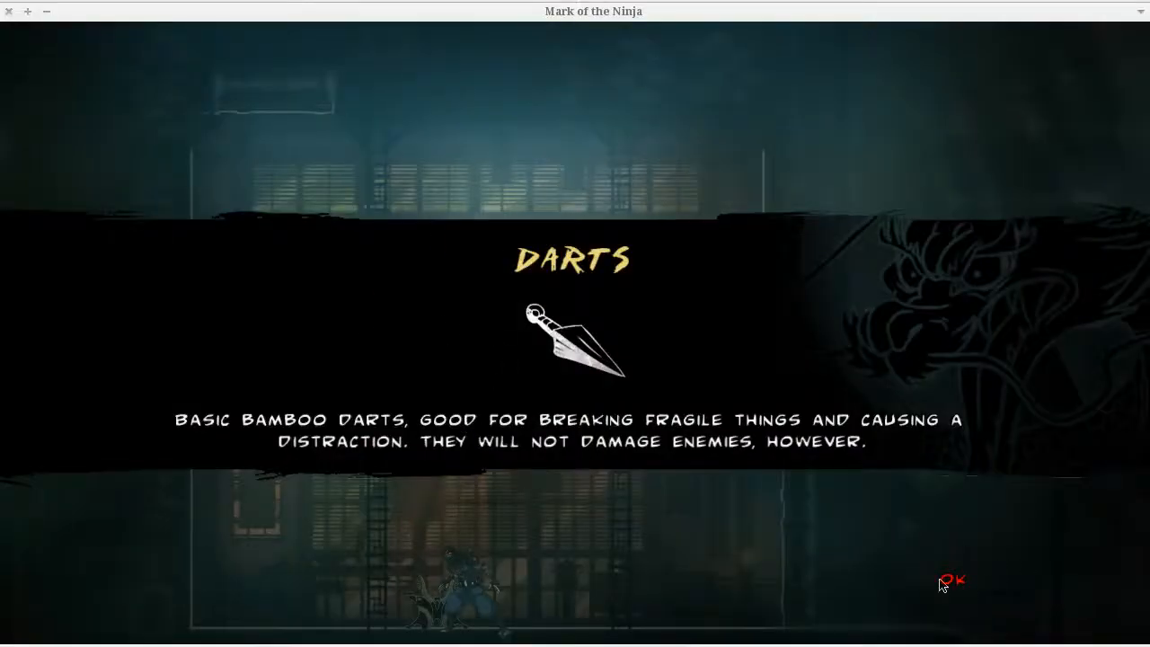
left_click(949, 580)
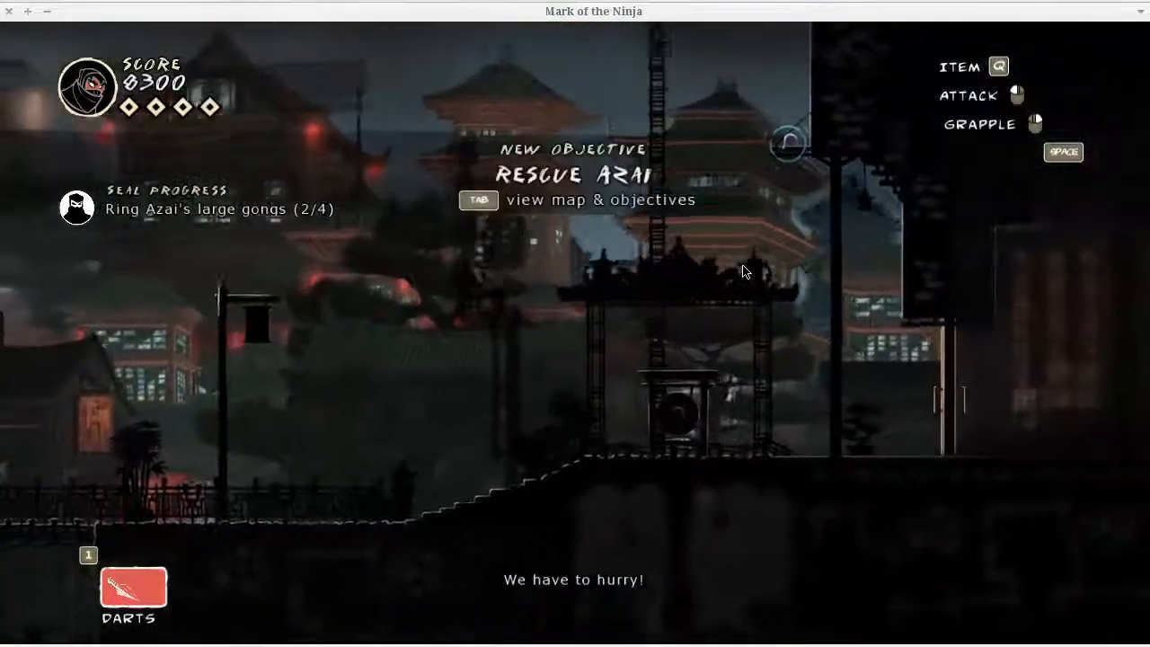
Bring up the Ink & Dreams map listing the Rescue Azai objective and seal goals
key("Tab")
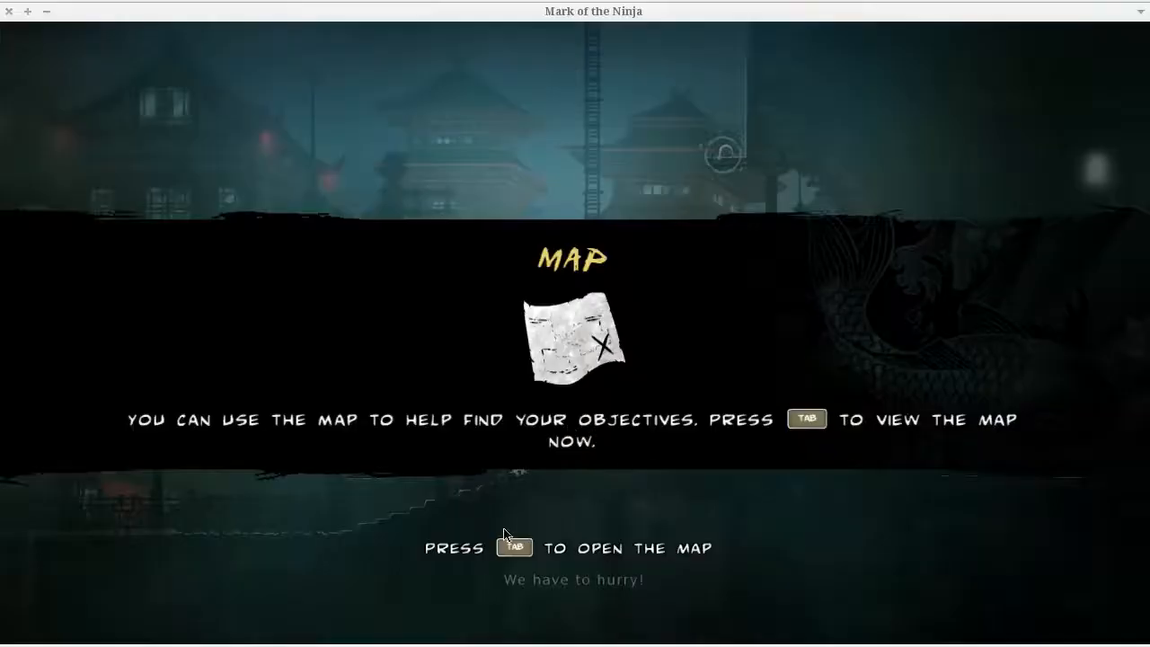
key("Tab")
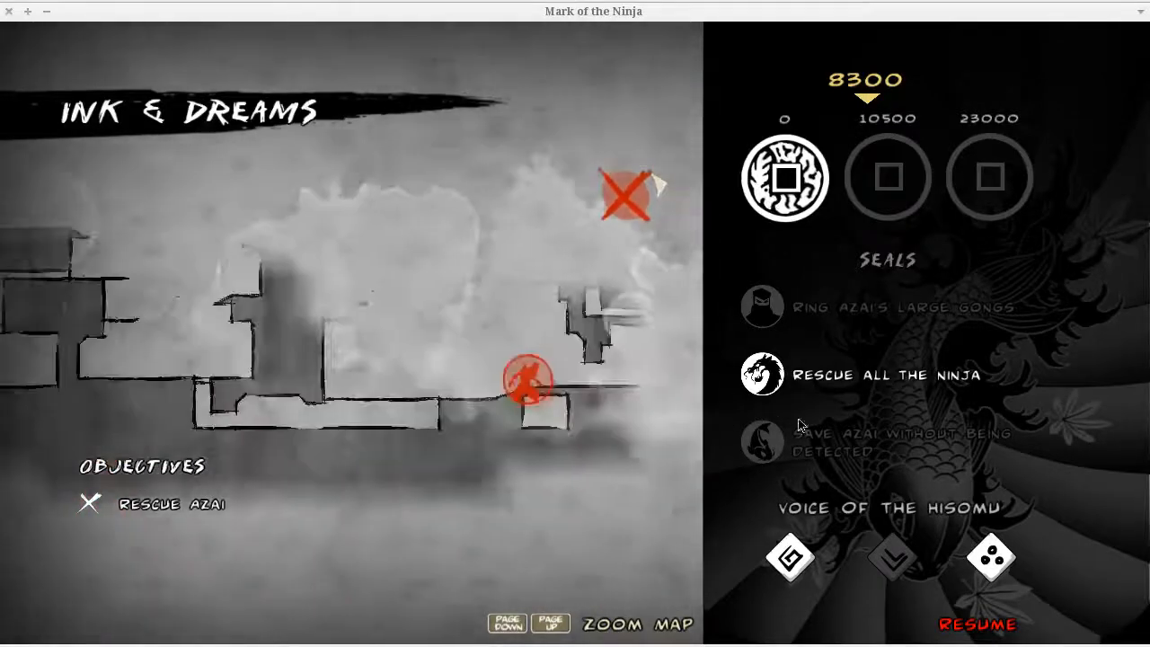
mouse_move(860, 313)
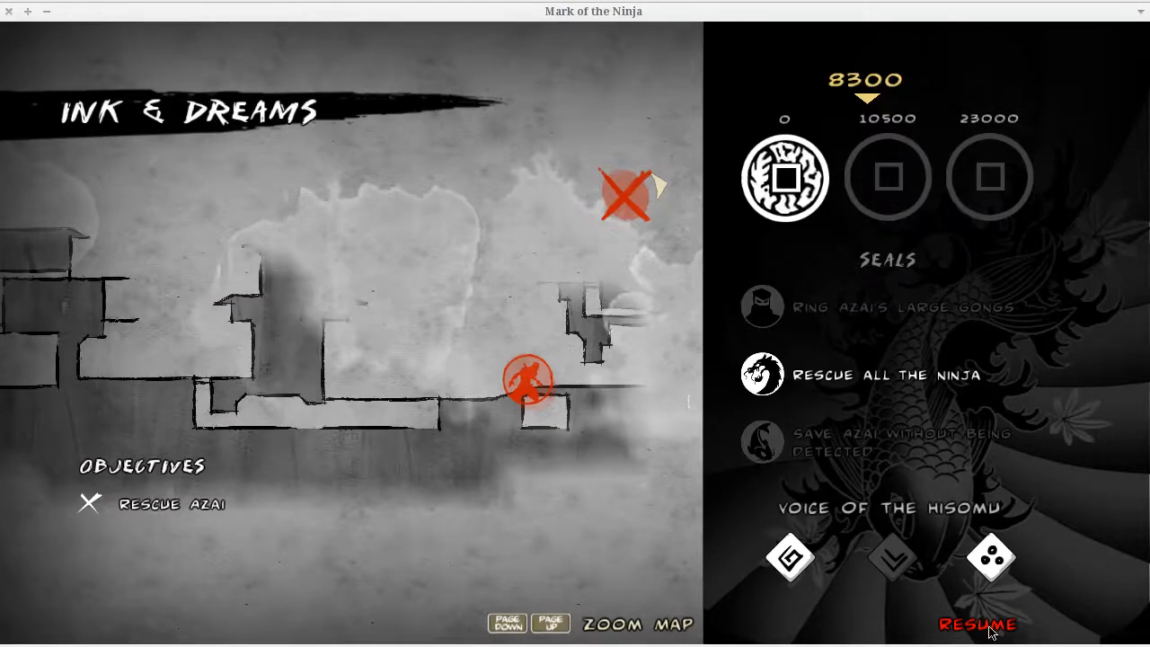
Resume from the map and finish Ink & Dreams, reaching the 23800-score results screen
left_click(978, 625)
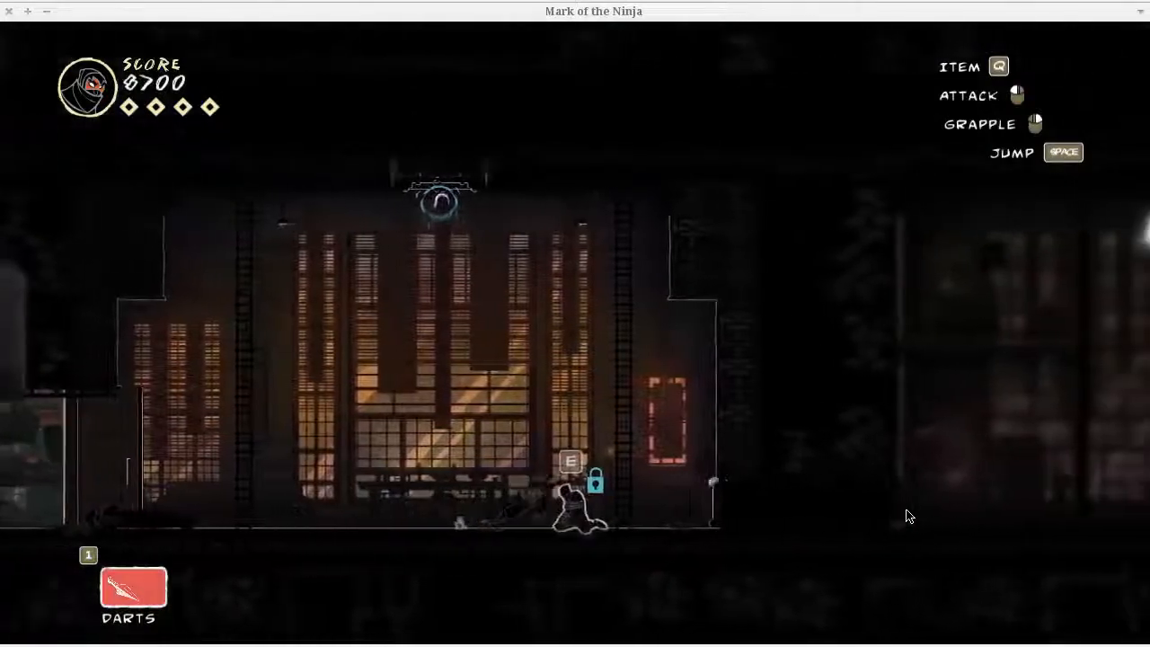
key("e")
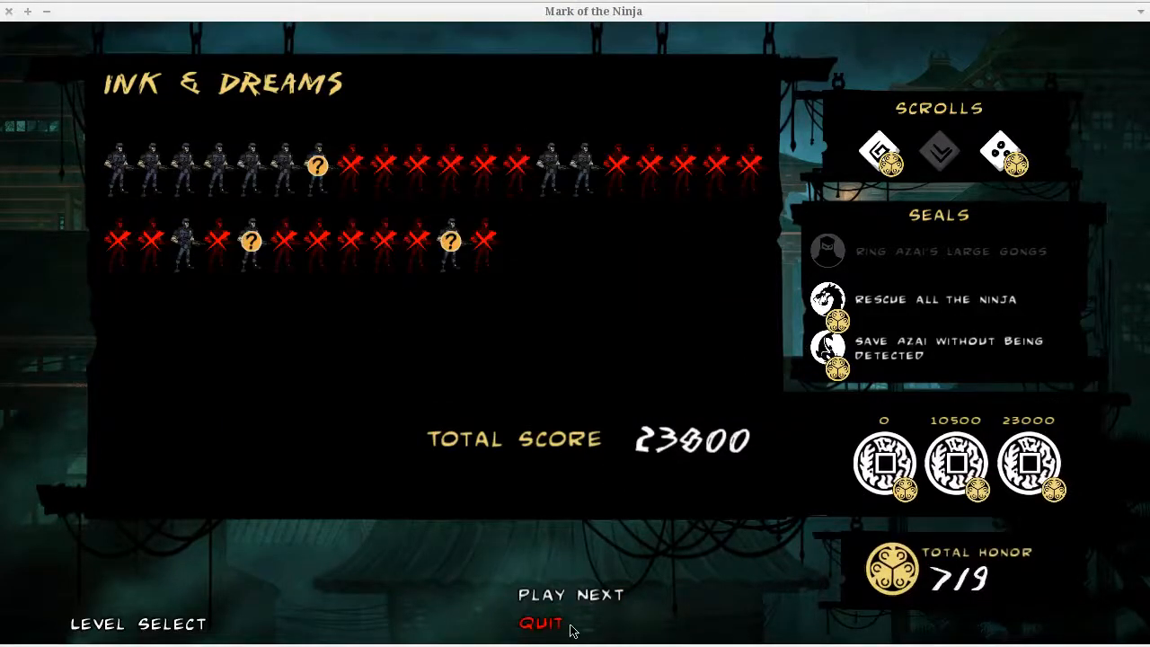
Quit the results to the title menu and choose Exit Game to reach the quit prompt
left_click(540, 622)
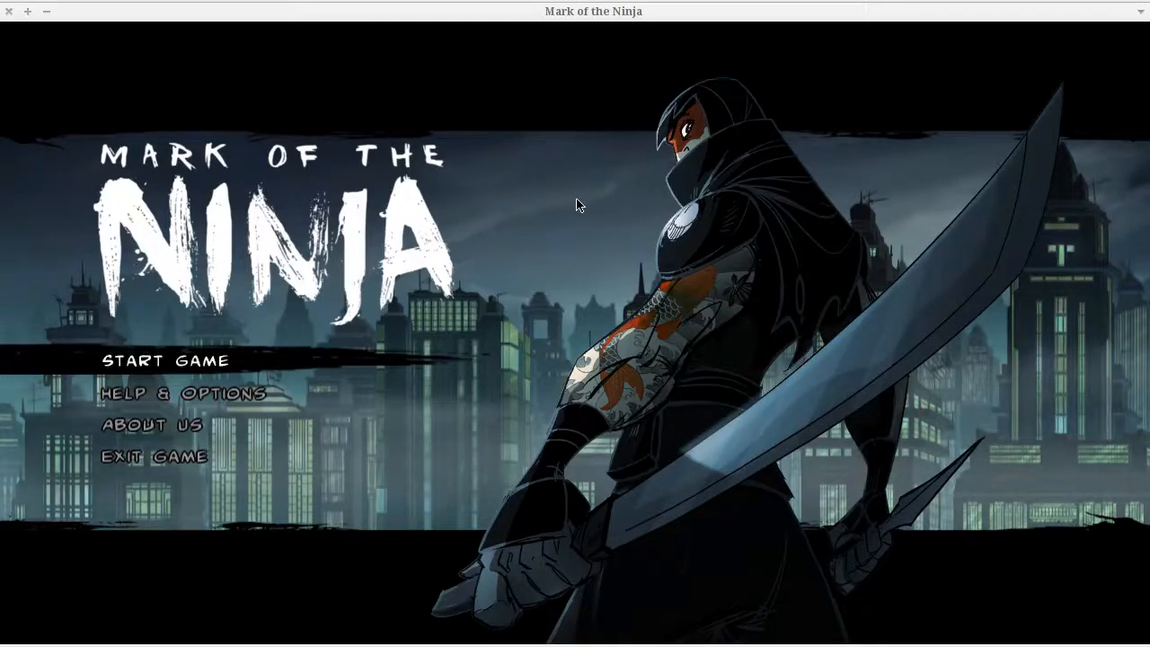
left_click(152, 457)
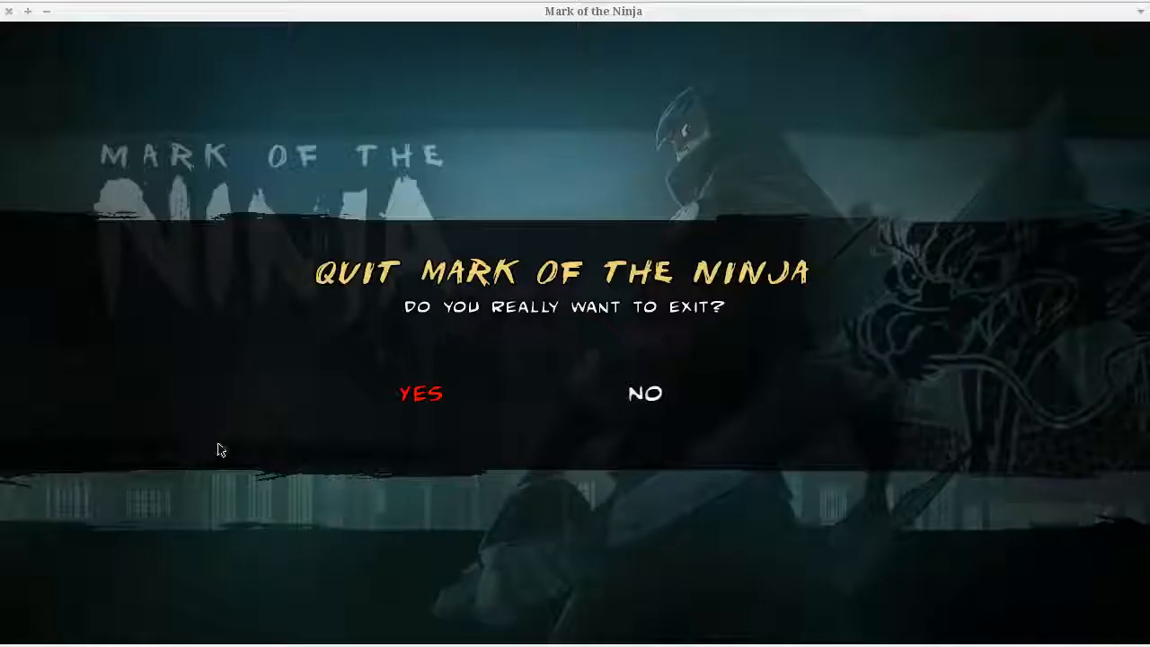